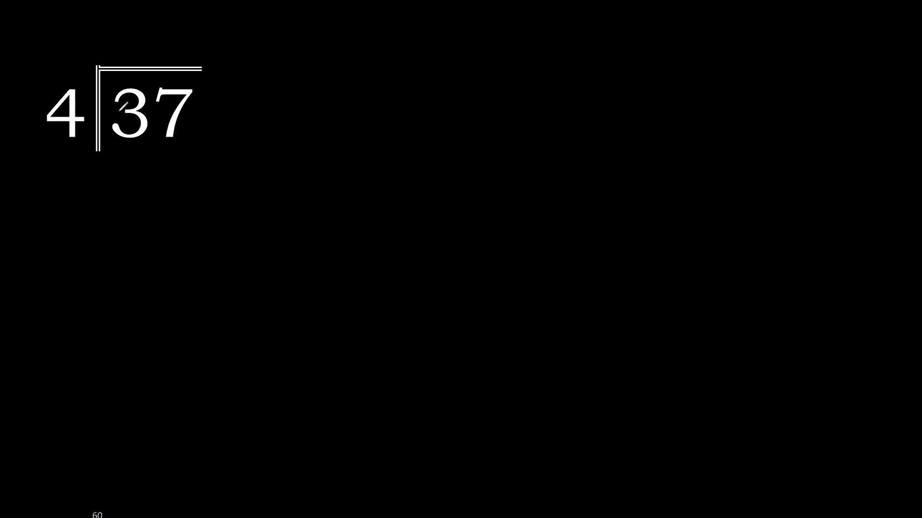
Write quotient 9 above 37 and 36 beneath it, with a subtraction line under 36.
{"action": "key", "text": "ctrl"}
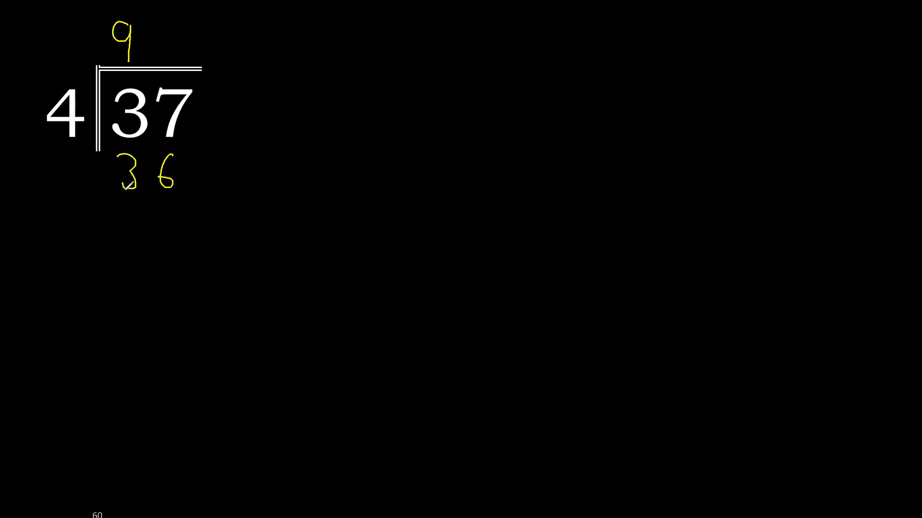
{"action": "left_click_drag", "start_coordinate": [103, 201], "coordinate": [197, 201]}
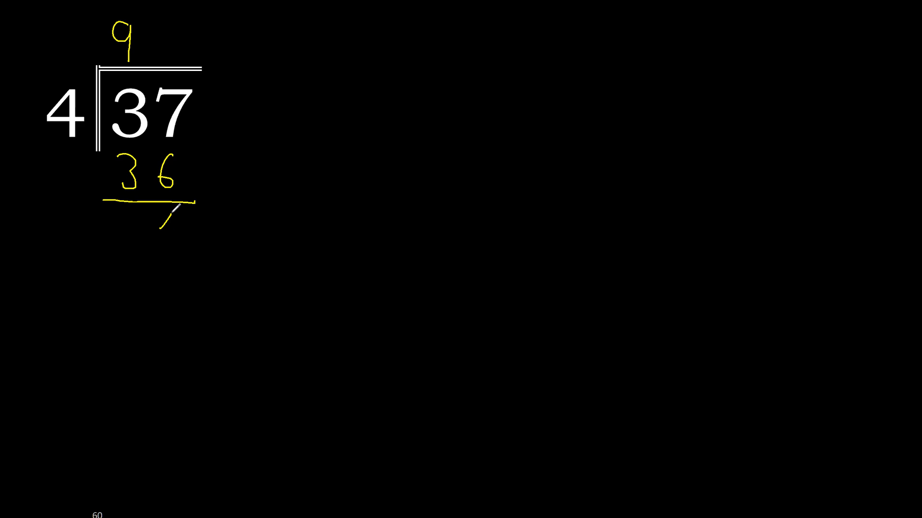
Write remainder 10, subtract 8, bring down 20, and extend the quotient to 9.25.
{"action": "left_click_drag", "start_coordinate": [220, 106], "coordinate": [212, 229]}
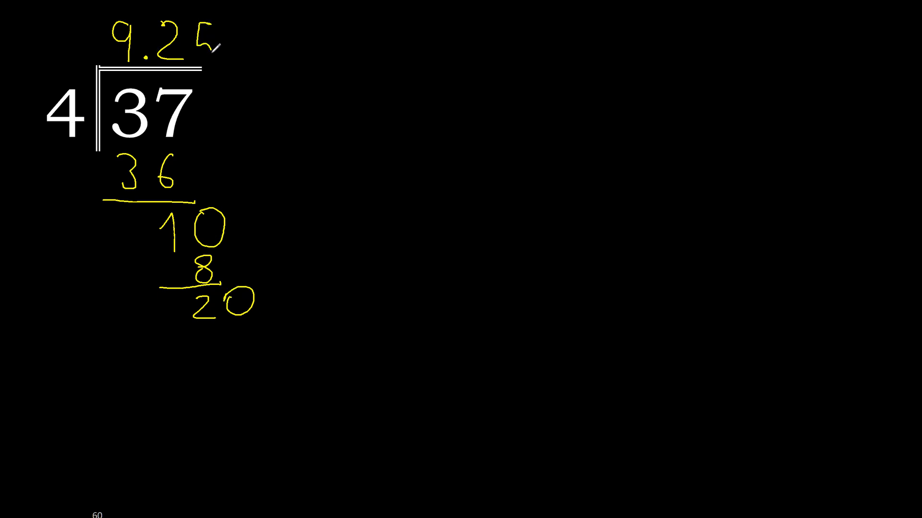
Subtract 20 to leave 0, then write the boxed result 37 ÷ 4 = 9.25.
{"action": "left_click", "coordinate": [223, 338]}
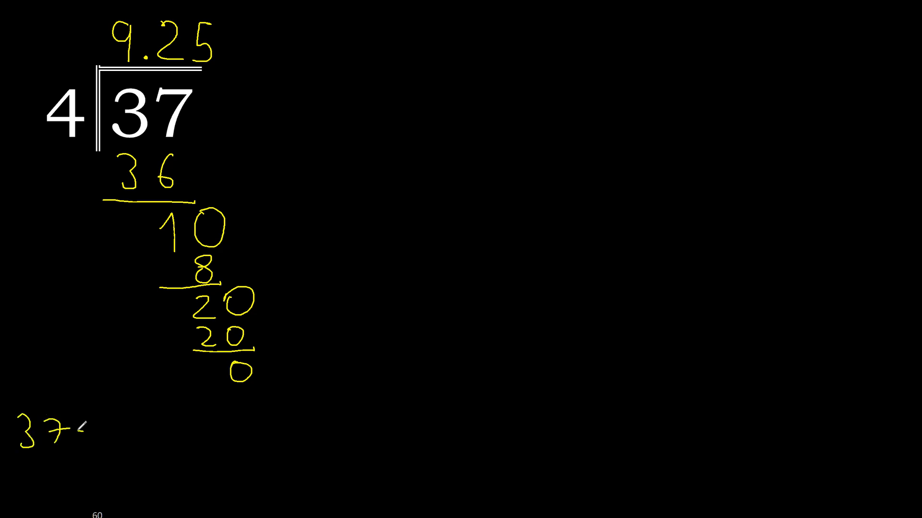
{"action": "type", "text": "÷ 4"}
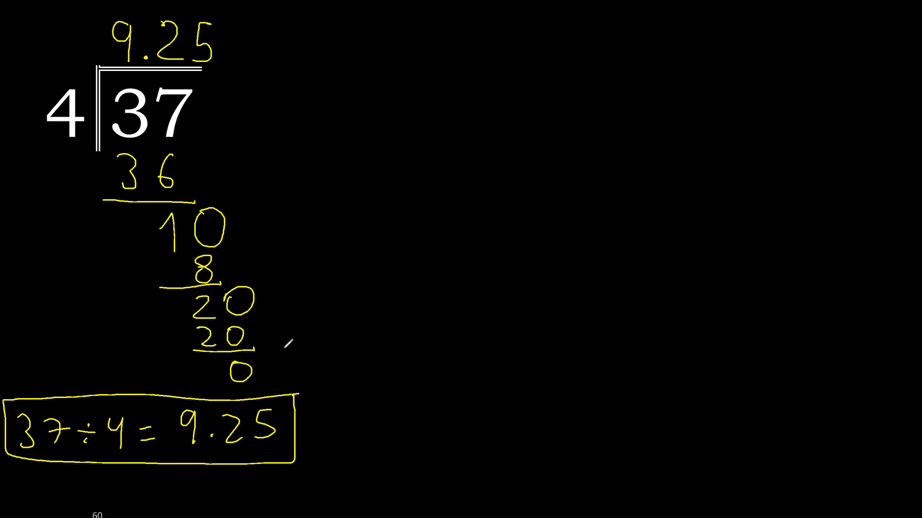
{"action": "mouse_move", "coordinate": [287, 344]}
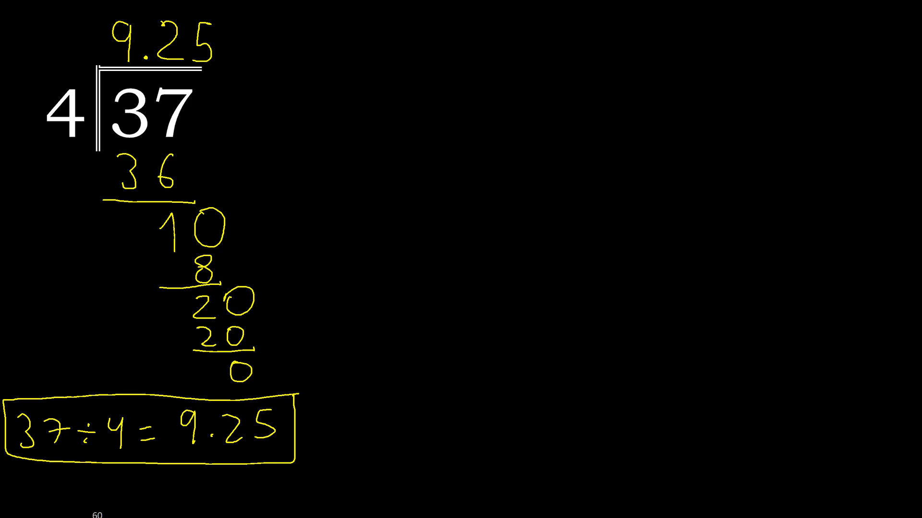